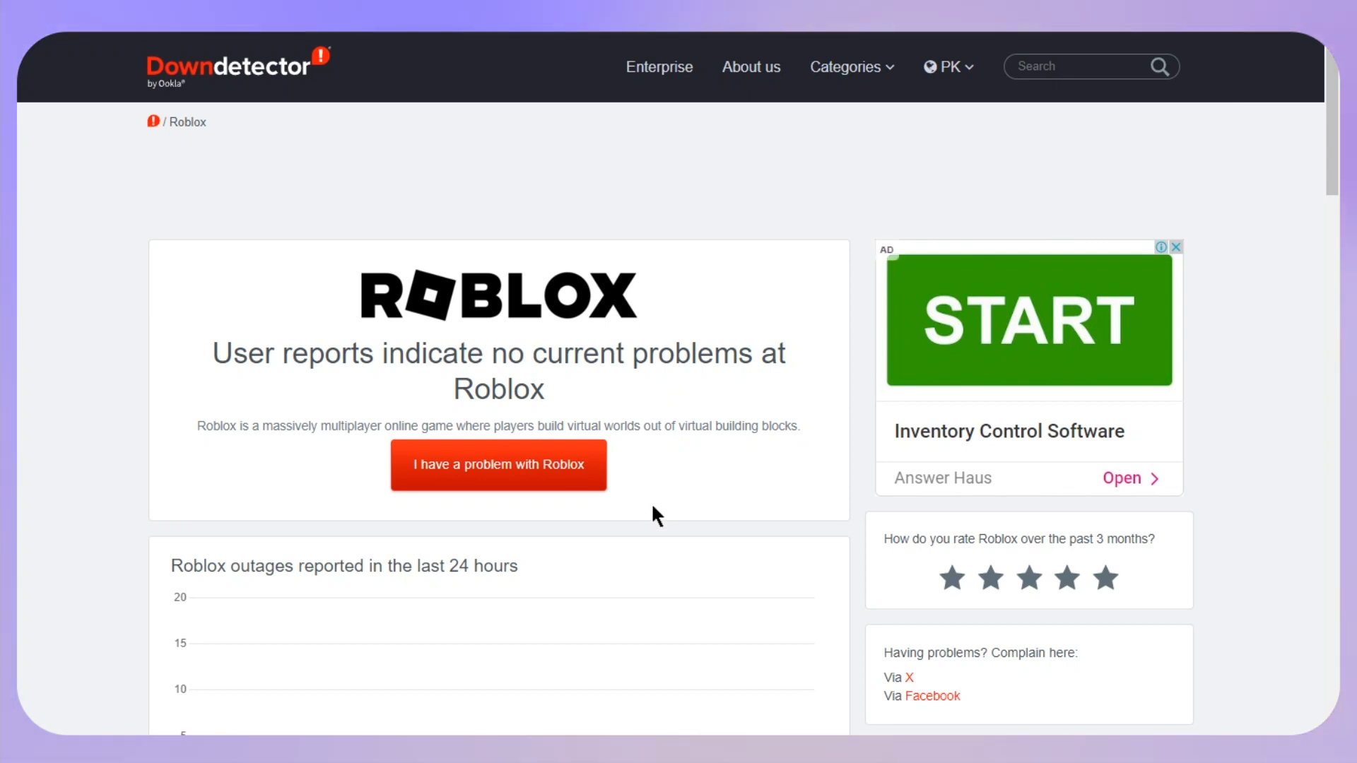
{"action": "mouse_move", "coordinate": [556, 473]}
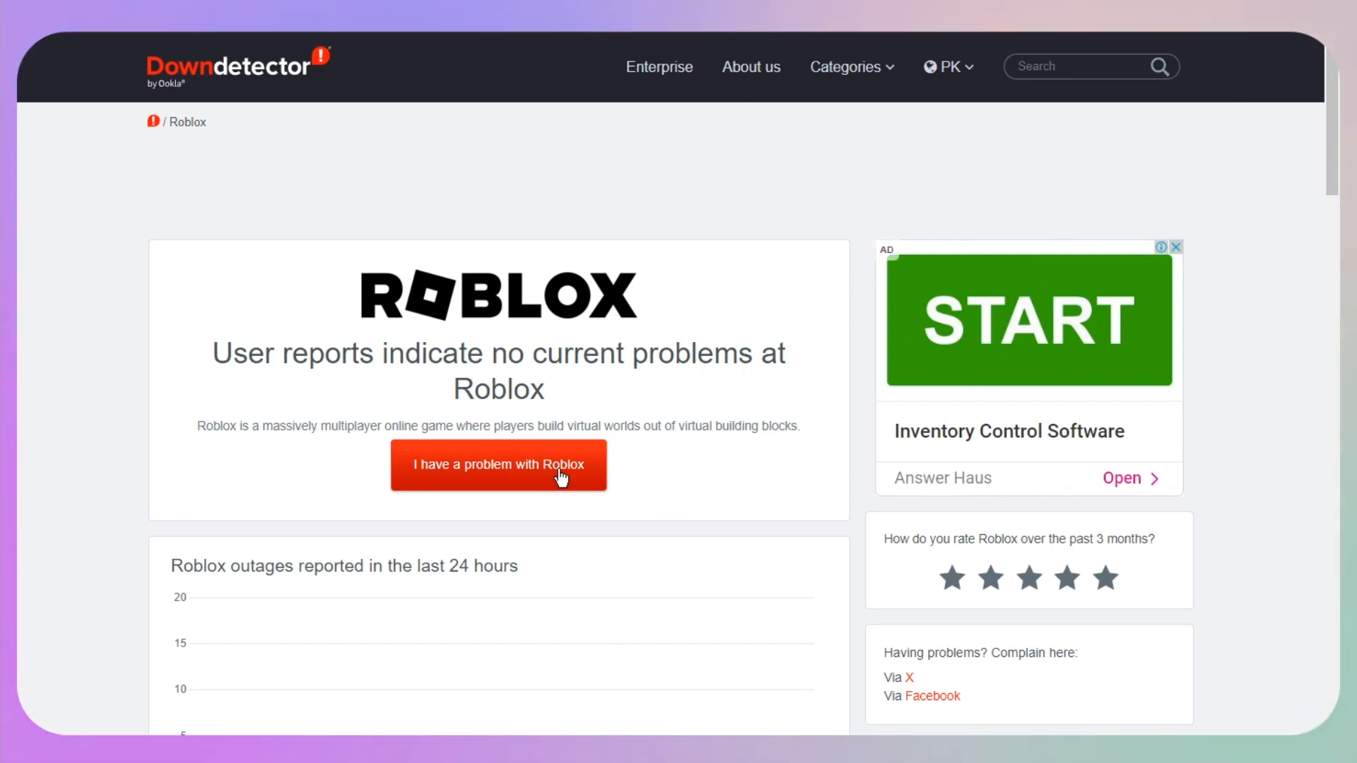
- Check the Roblox outage chart, dismiss the Hotspot Shield rating popup, and close the VPN
{"action": "scroll", "scroll_direction": "down", "scroll_amount": 3}
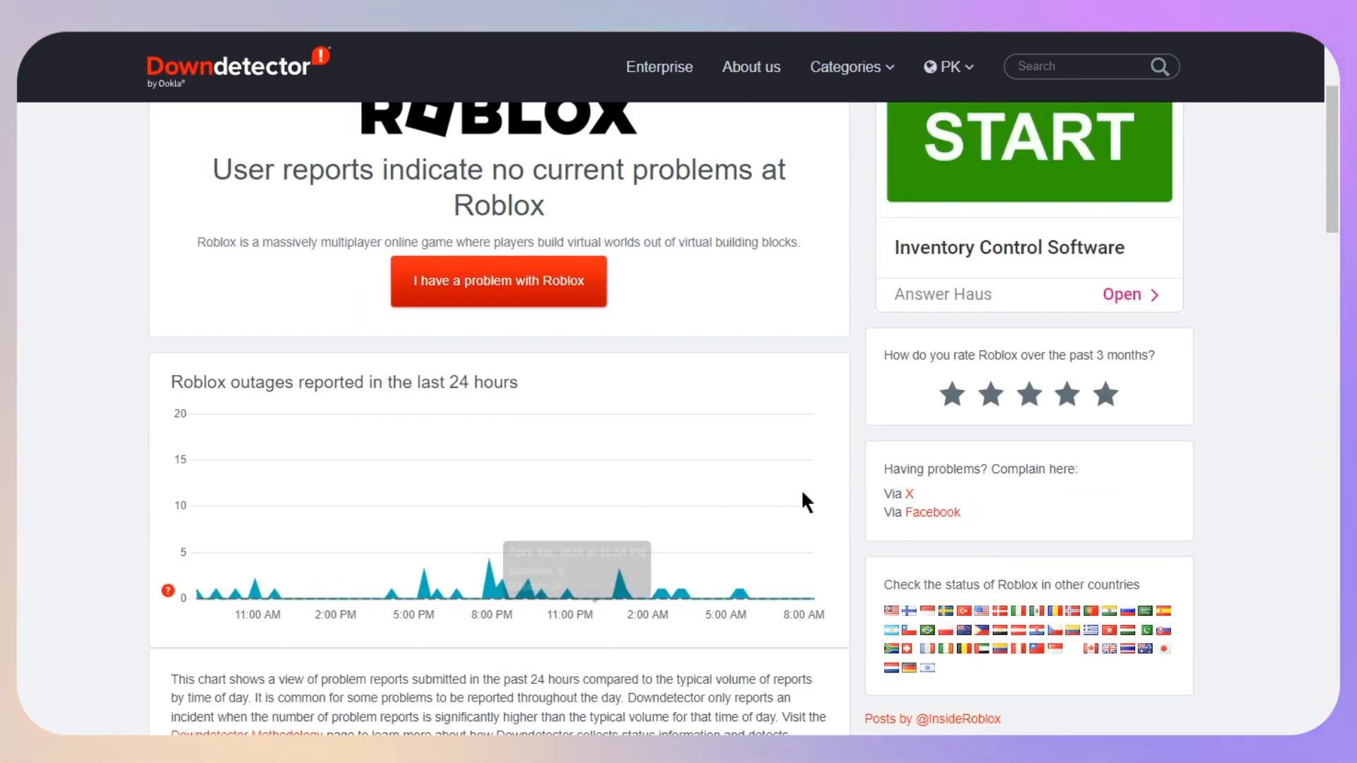
{"action": "mouse_move", "coordinate": [688, 559]}
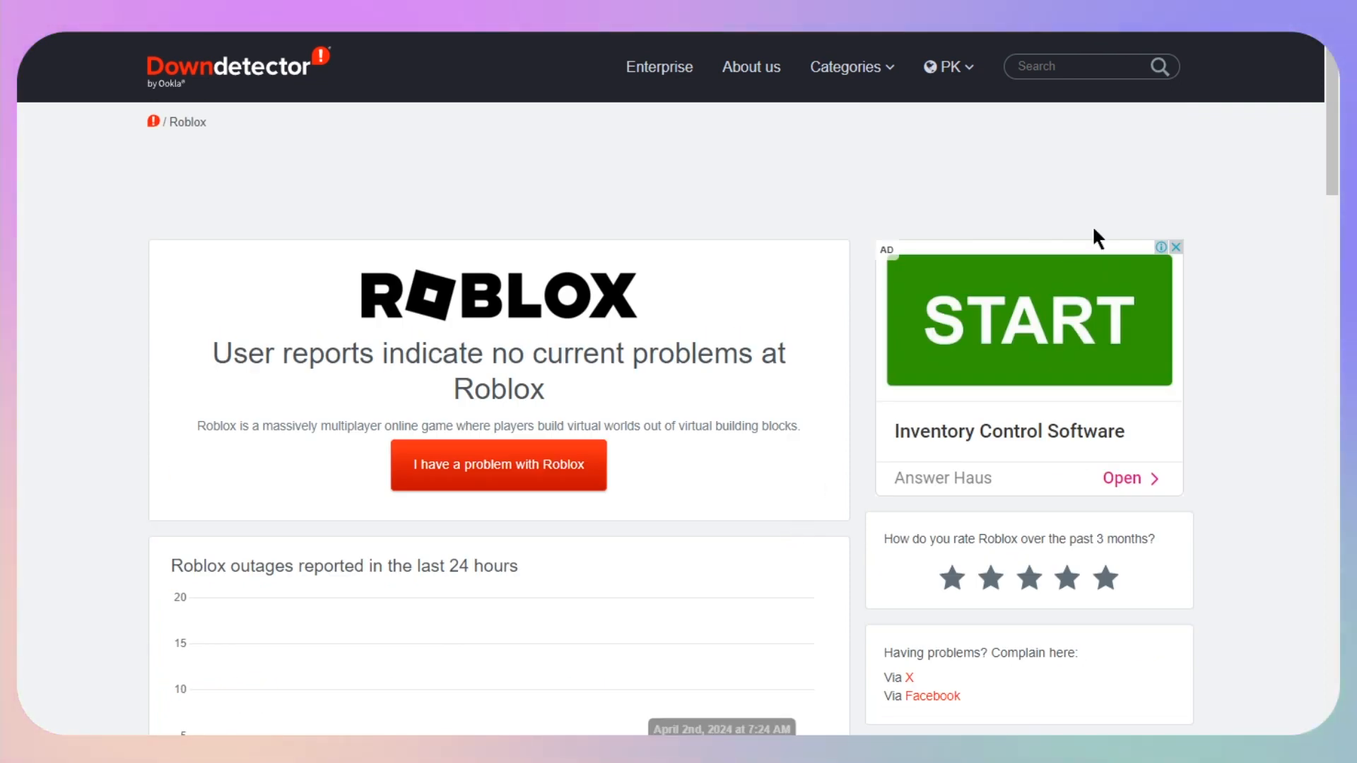
{"action": "mouse_move", "coordinate": [877, 353]}
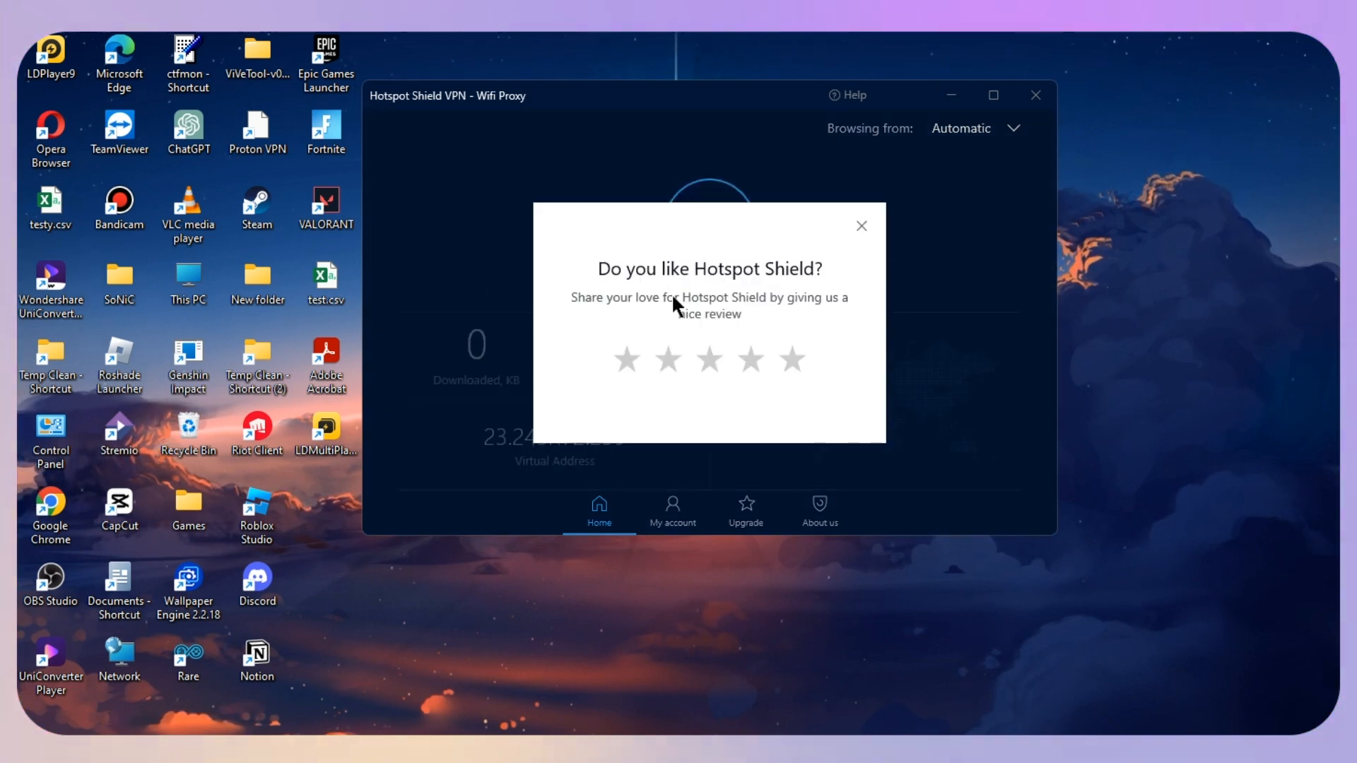
{"action": "left_click", "coordinate": [862, 226]}
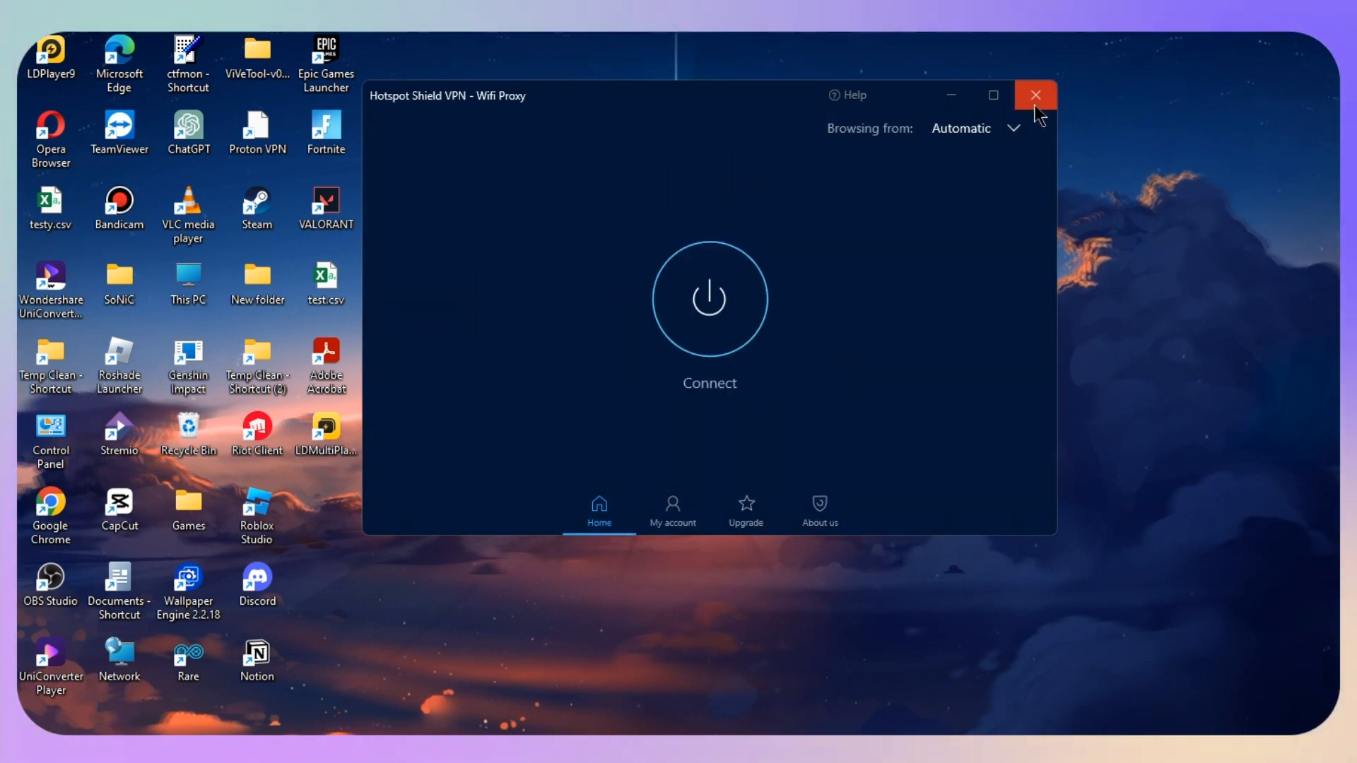
{"action": "left_click", "coordinate": [1035, 94]}
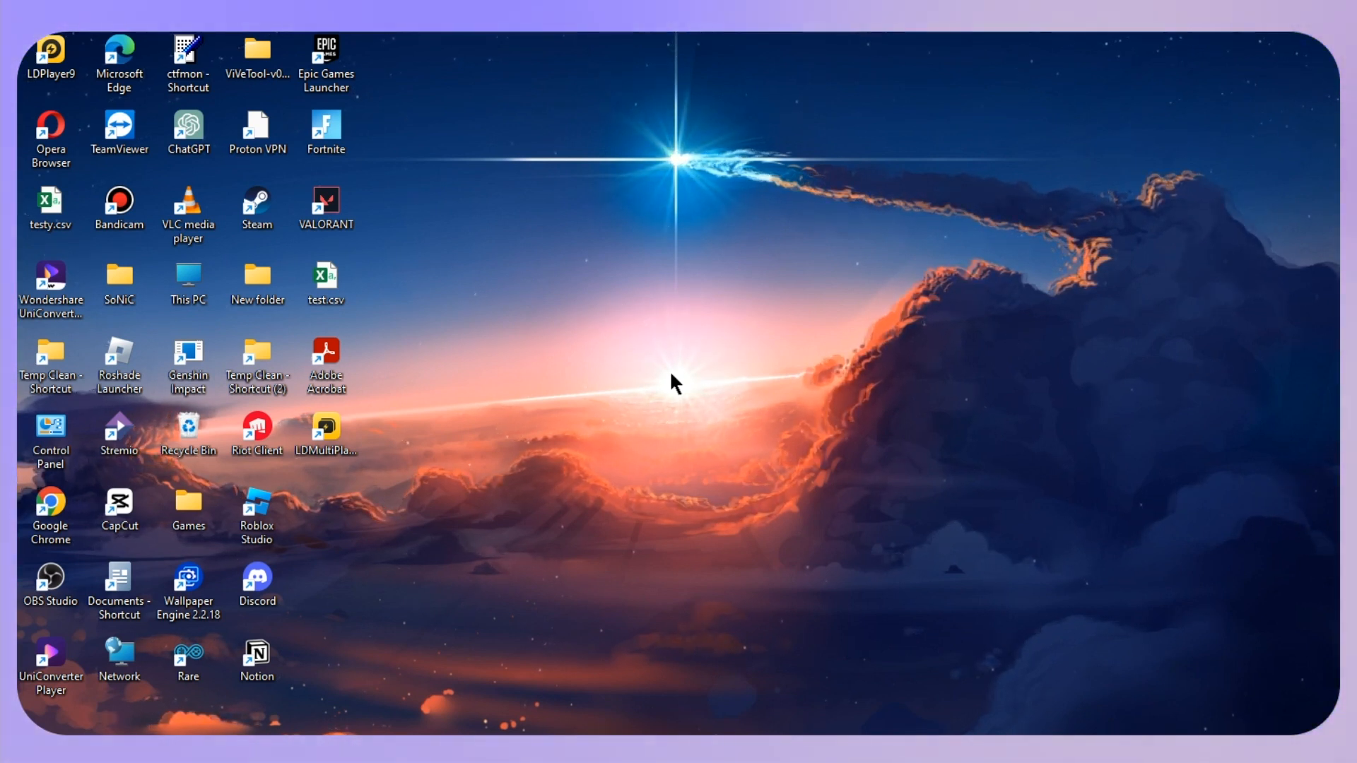
{"action": "mouse_move", "coordinate": [666, 386]}
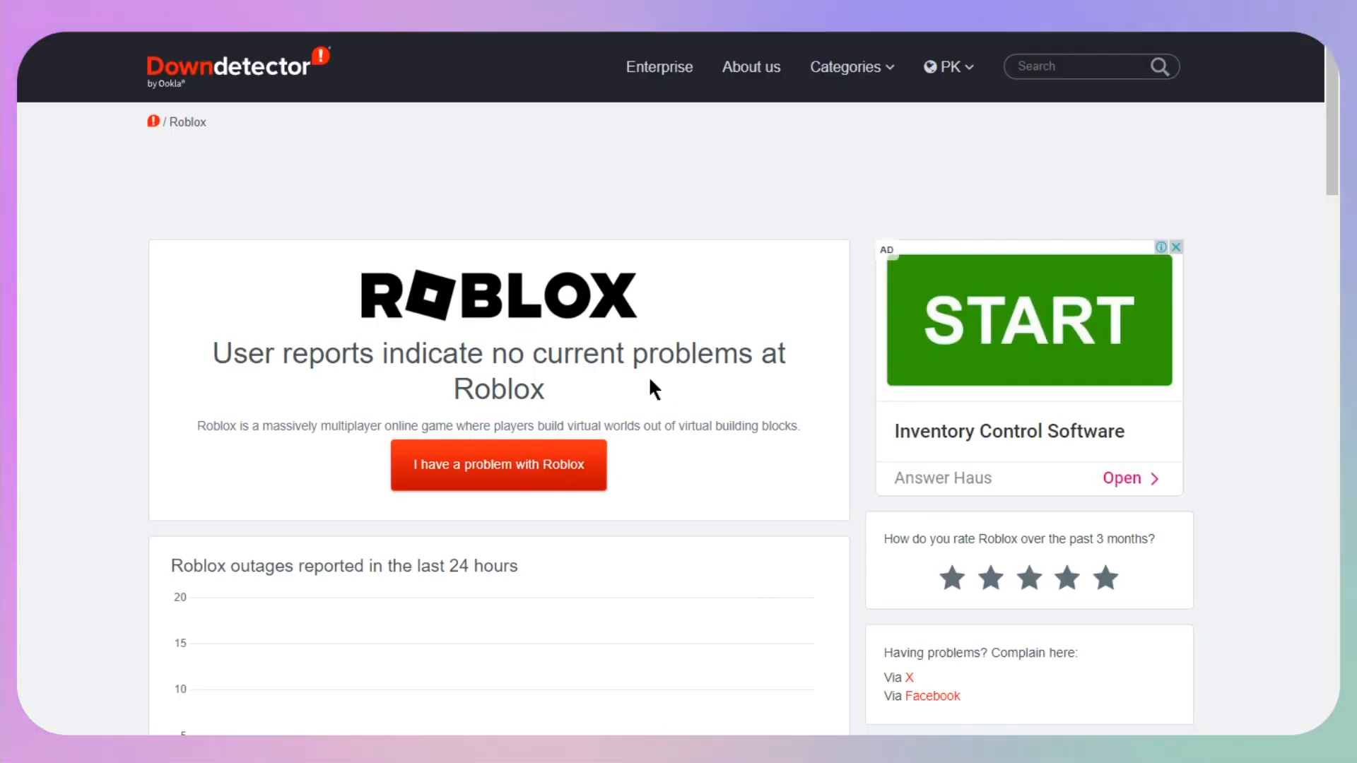
{"action": "mouse_move", "coordinate": [603, 277]}
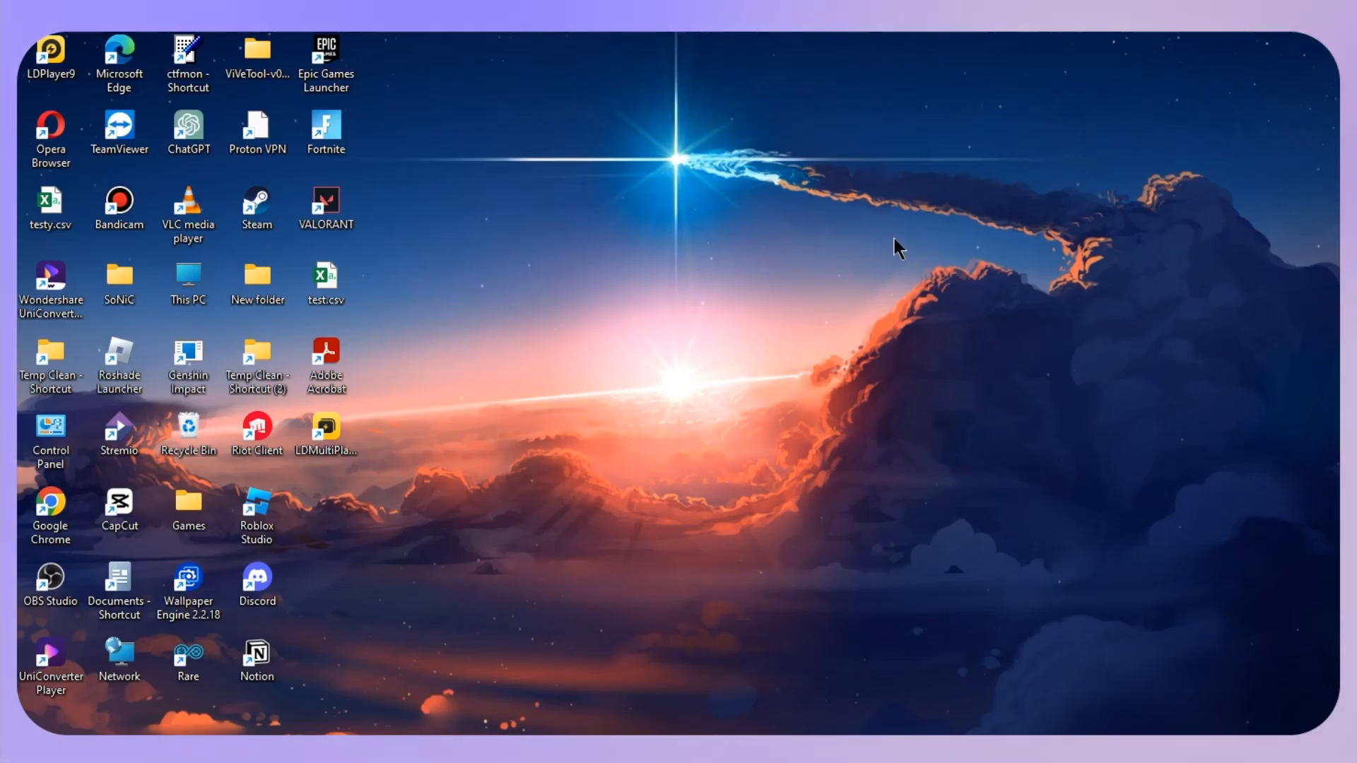
{"action": "mouse_move", "coordinate": [762, 321]}
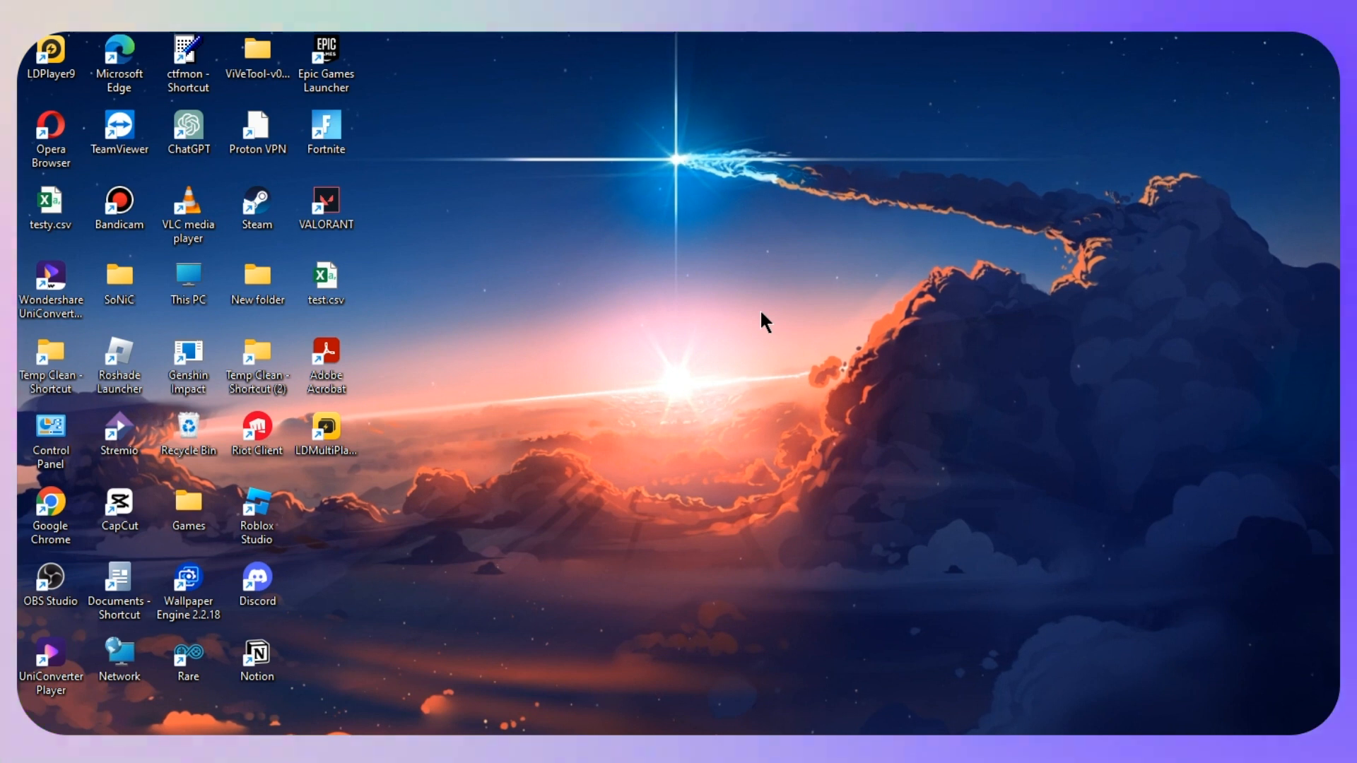
{"action": "mouse_move", "coordinate": [343, 581]}
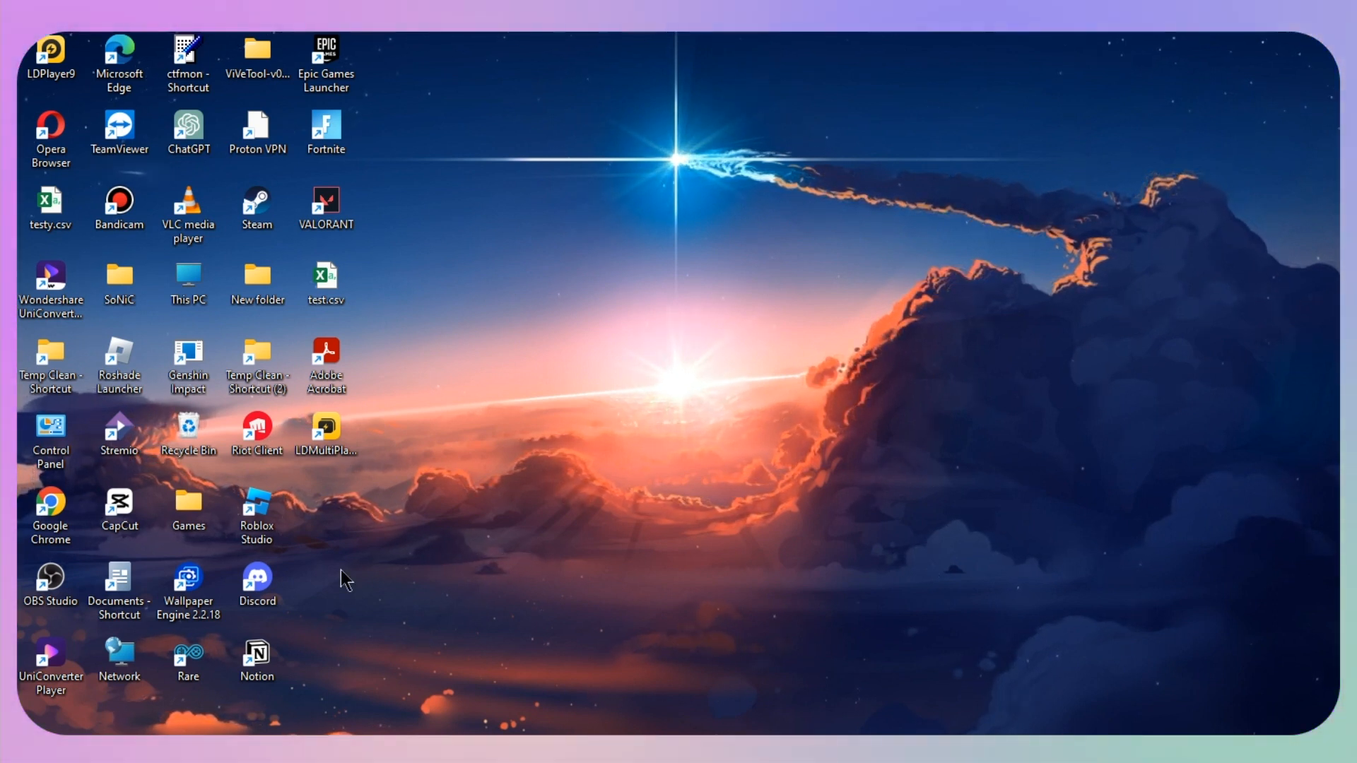
{"action": "right_click", "coordinate": [114, 346]}
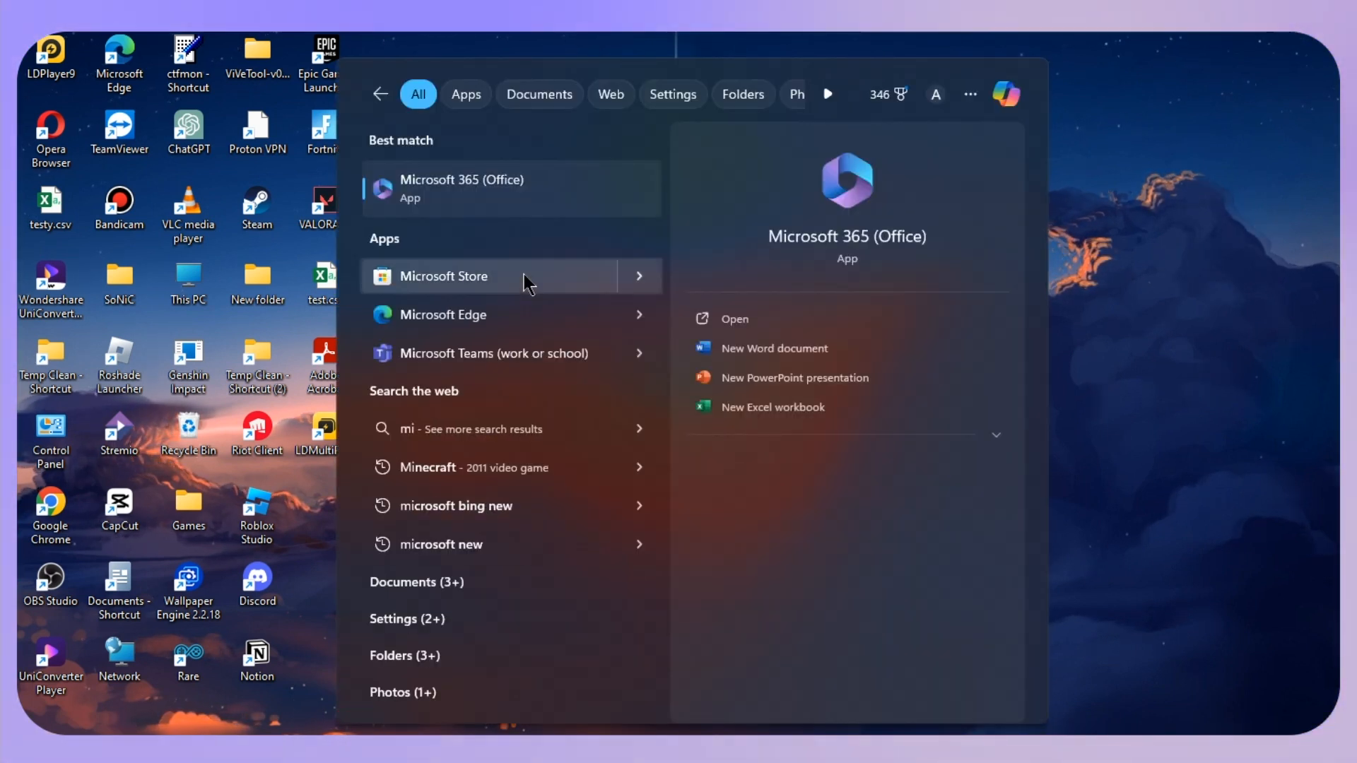
- Launch Microsoft Store from the Apps search results
{"action": "left_click", "coordinate": [472, 276]}
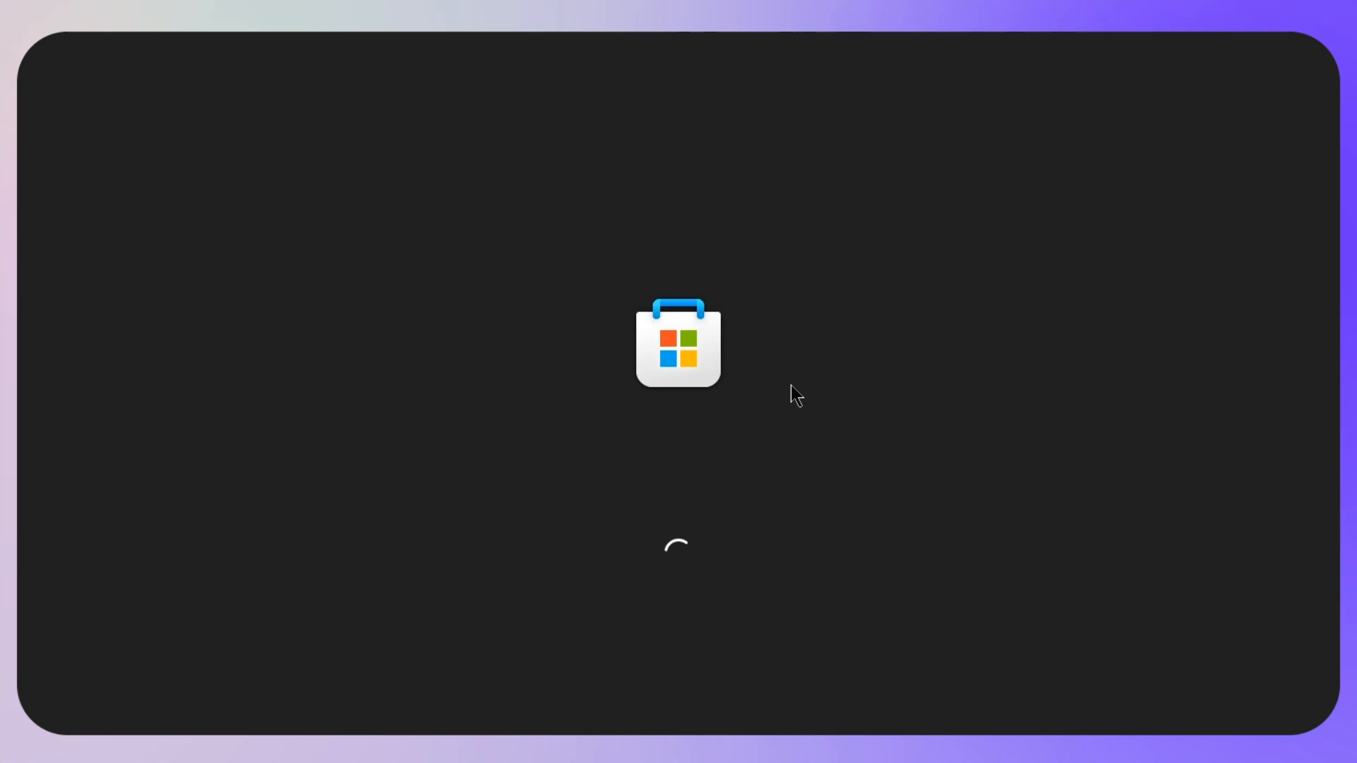